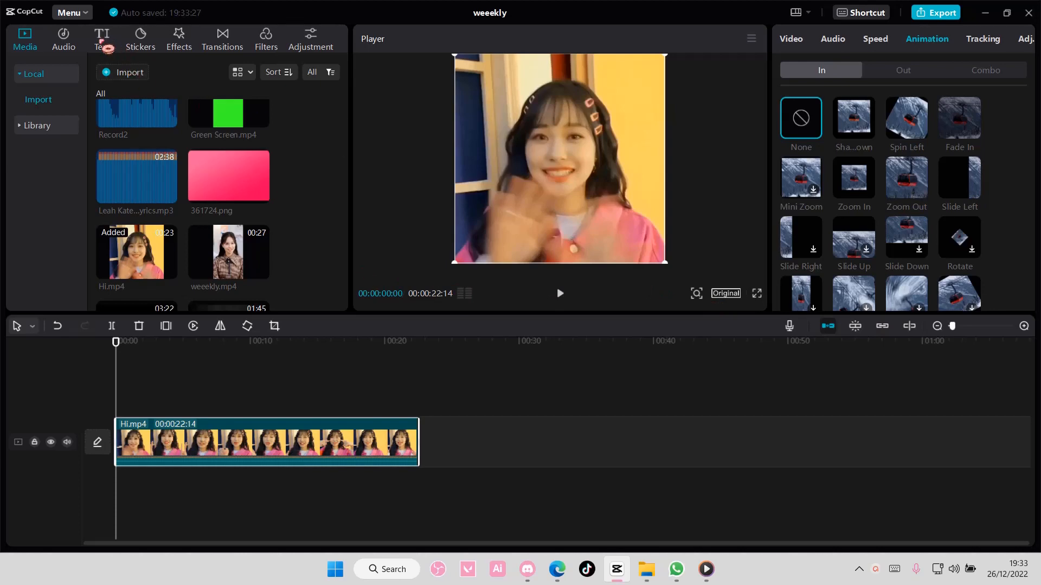
# Browse the Text templates and show the Message category
pyautogui.click(102, 39)
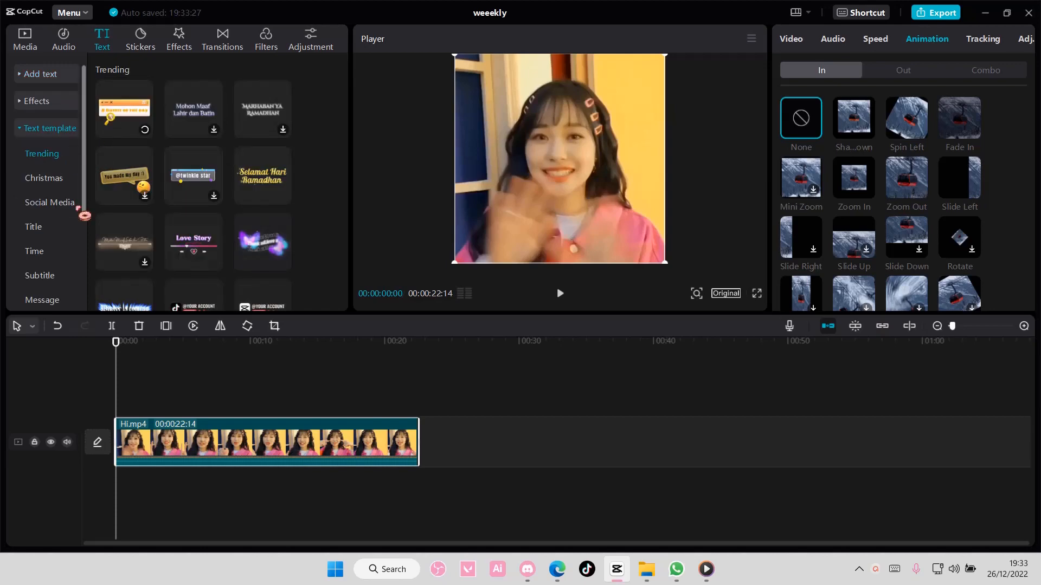
pyautogui.scroll(-3)
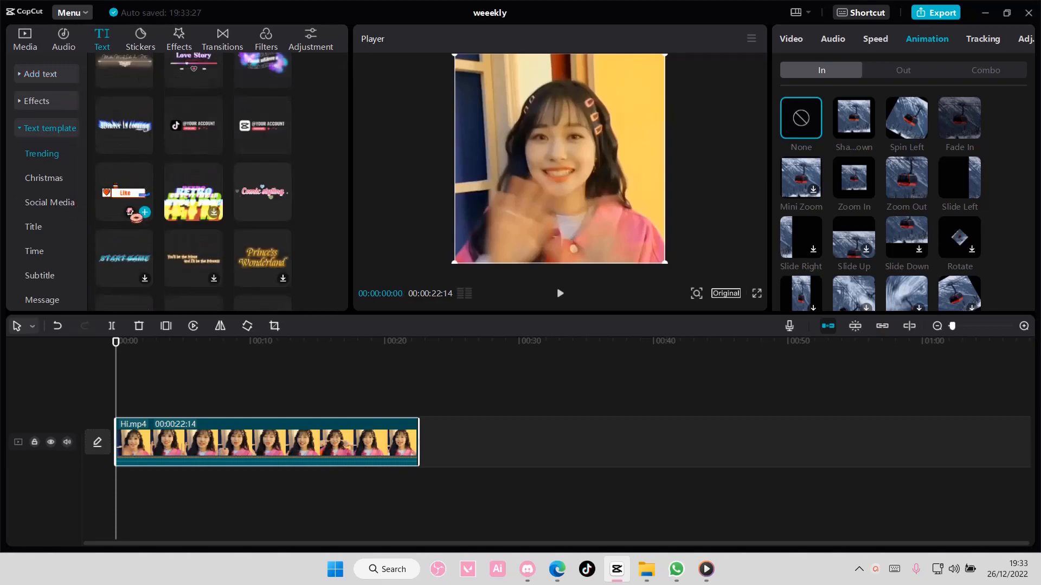
pyautogui.scroll(-3)
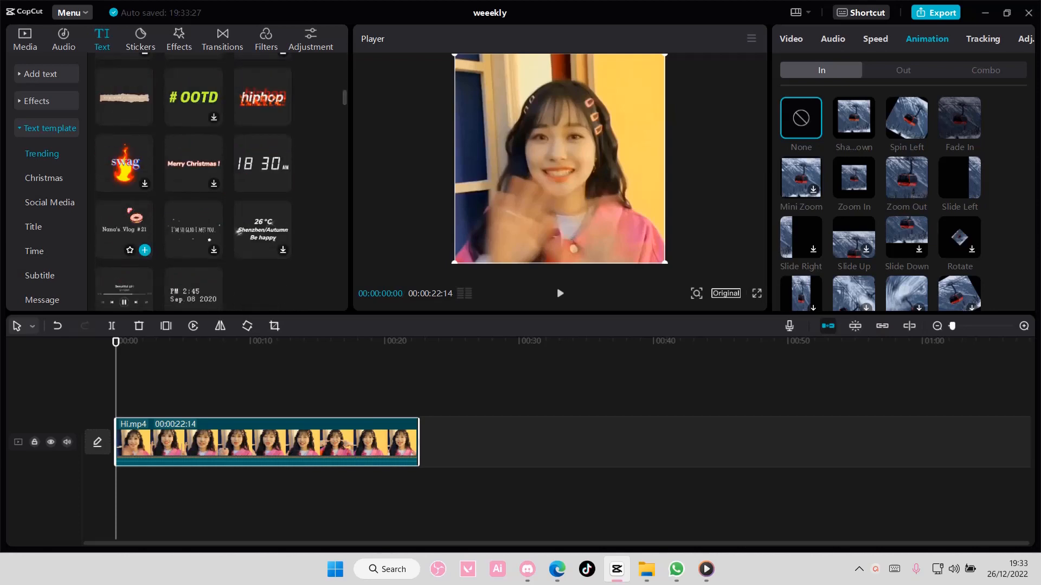
pyautogui.scroll(-3)
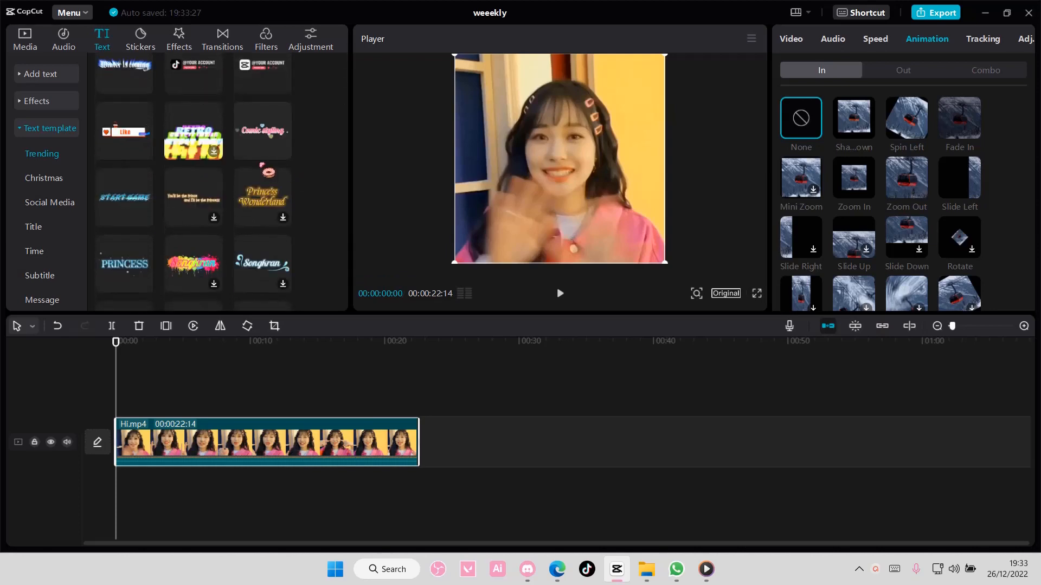
pyautogui.scroll(-3)
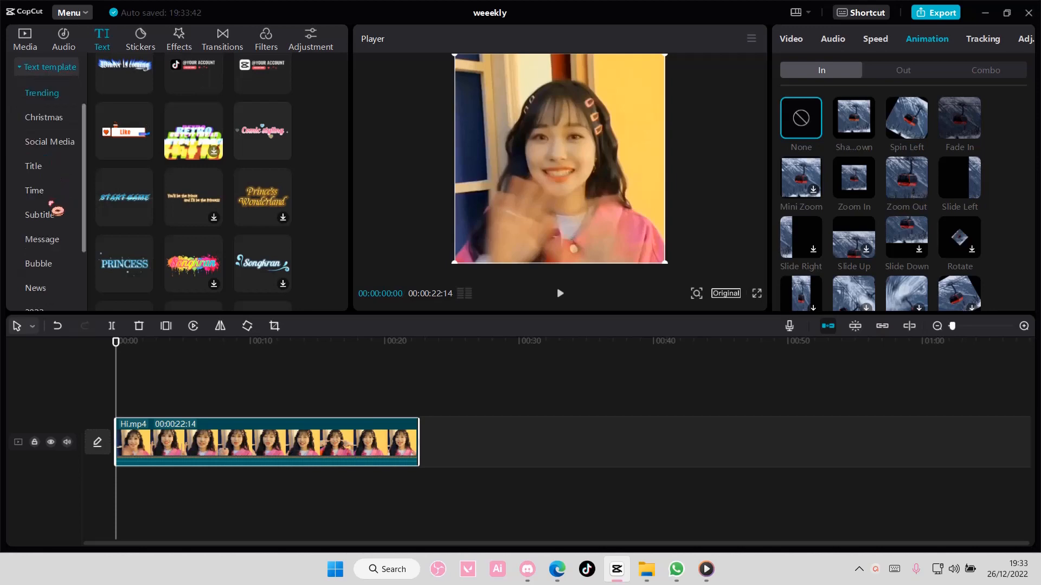
pyautogui.click(43, 240)
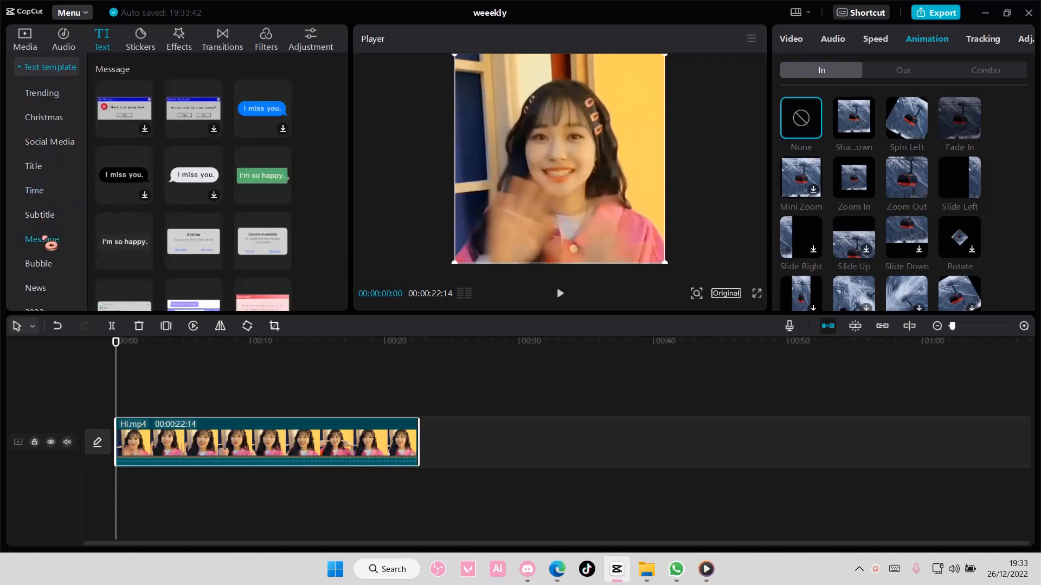
pyautogui.scroll(-3)
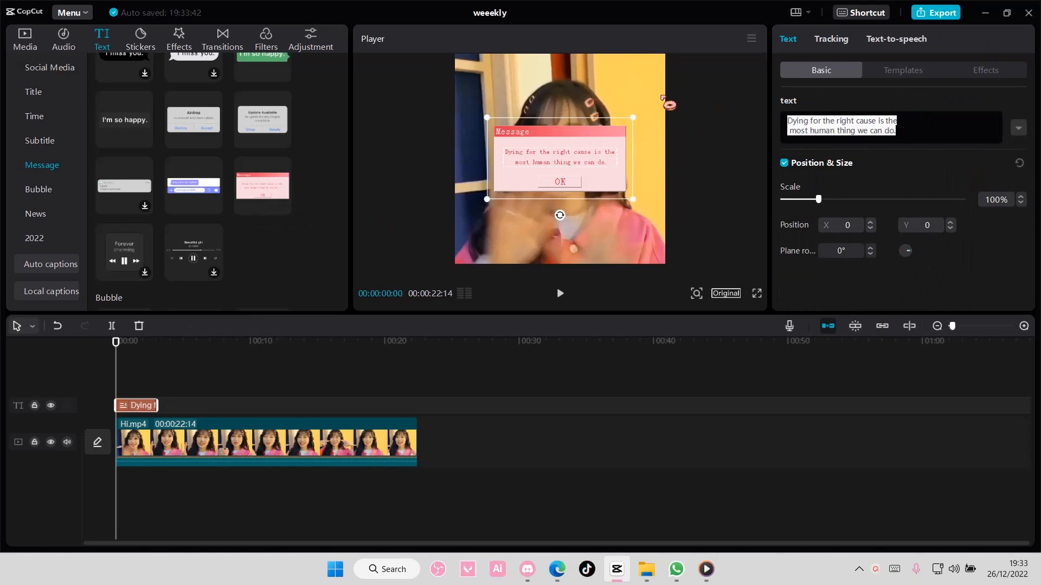
pyautogui.moveTo(856, 163)
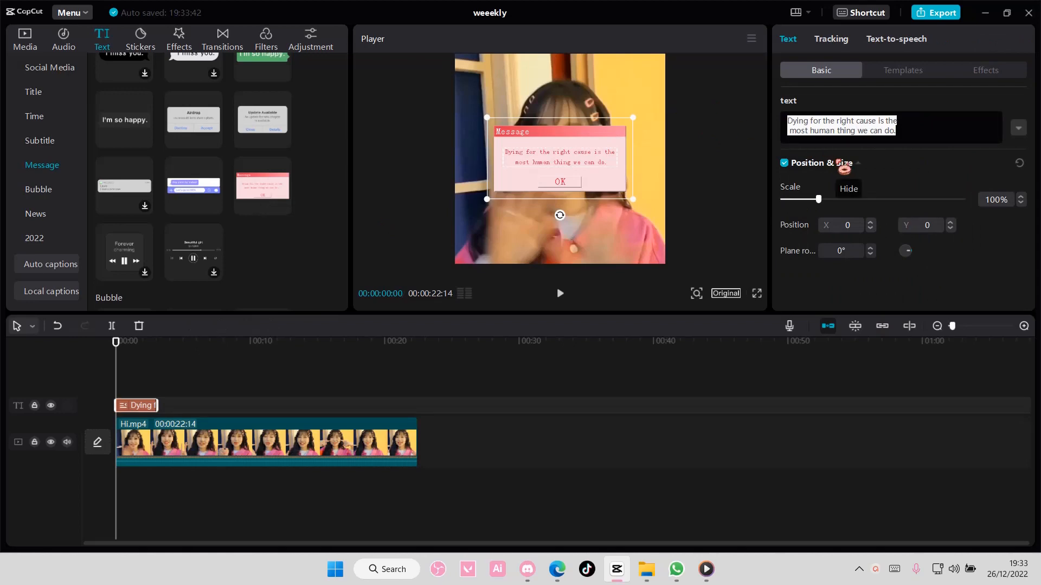
# Replace the pink Message template's placeholder text with 'Jihan Weeekly'
pyautogui.write('Jihan Wee')
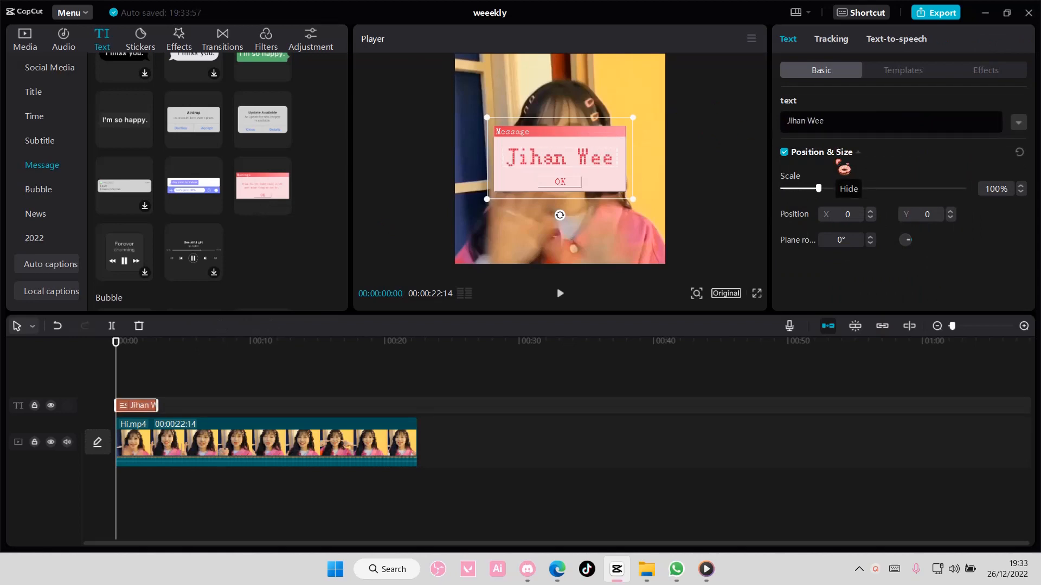
pyautogui.write('ekly')
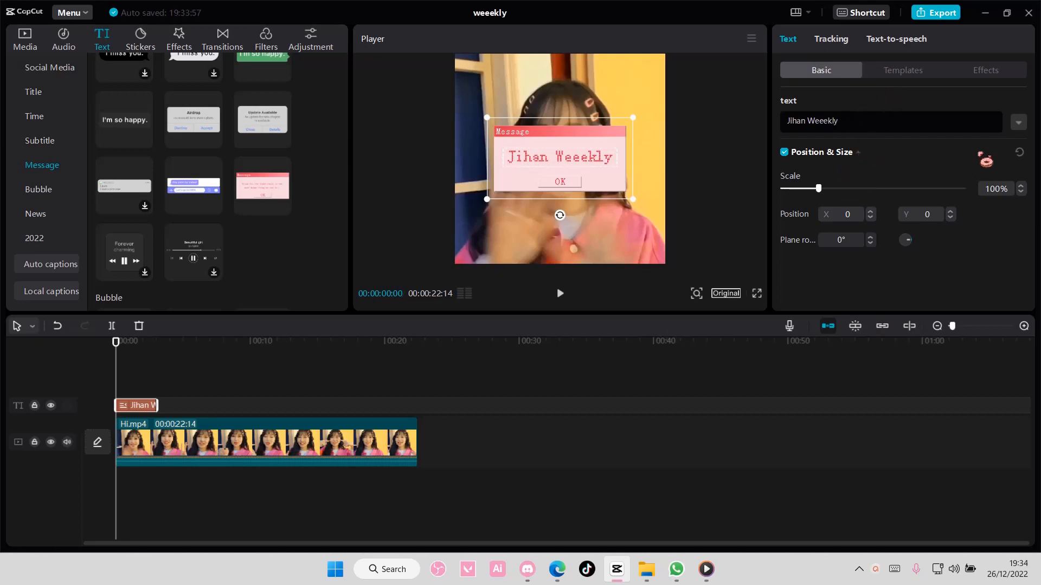
pyautogui.moveTo(1018, 124)
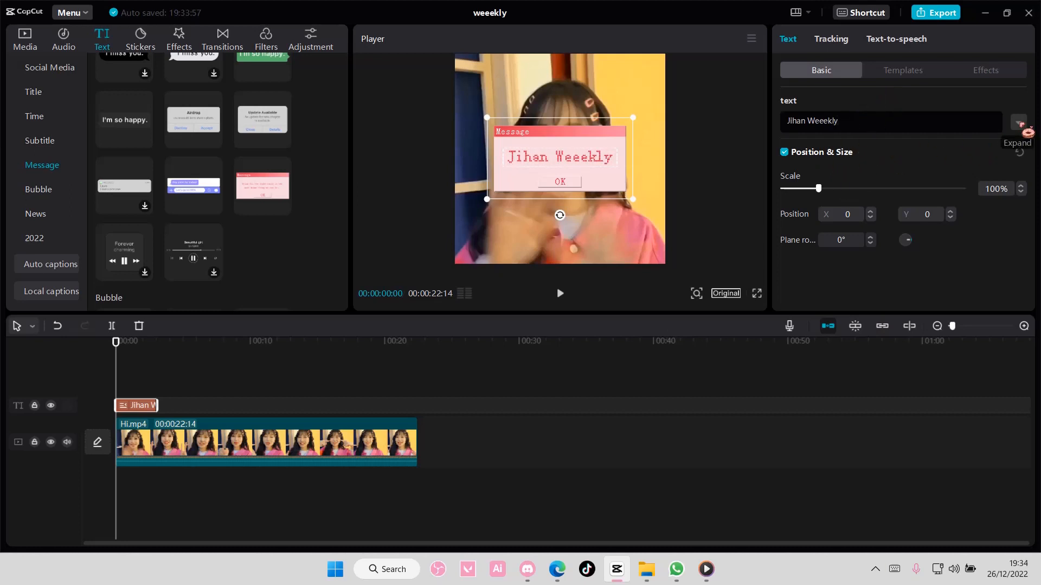
# Restyle Jihan Weeekly with the AvenirNext font and an outlined preset, scaled into the lower-right corner
pyautogui.click(1017, 130)
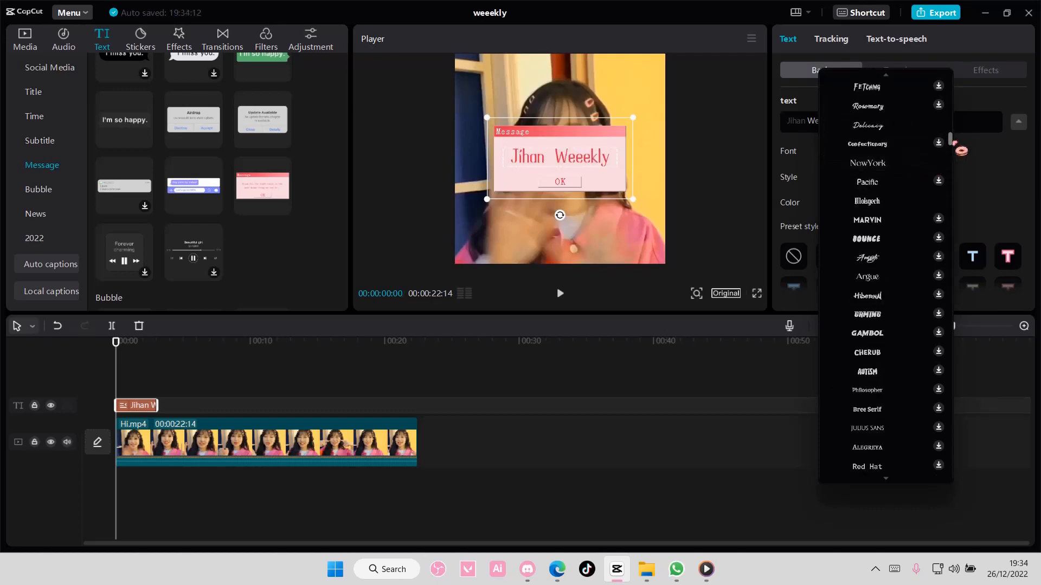
pyautogui.scroll(3)
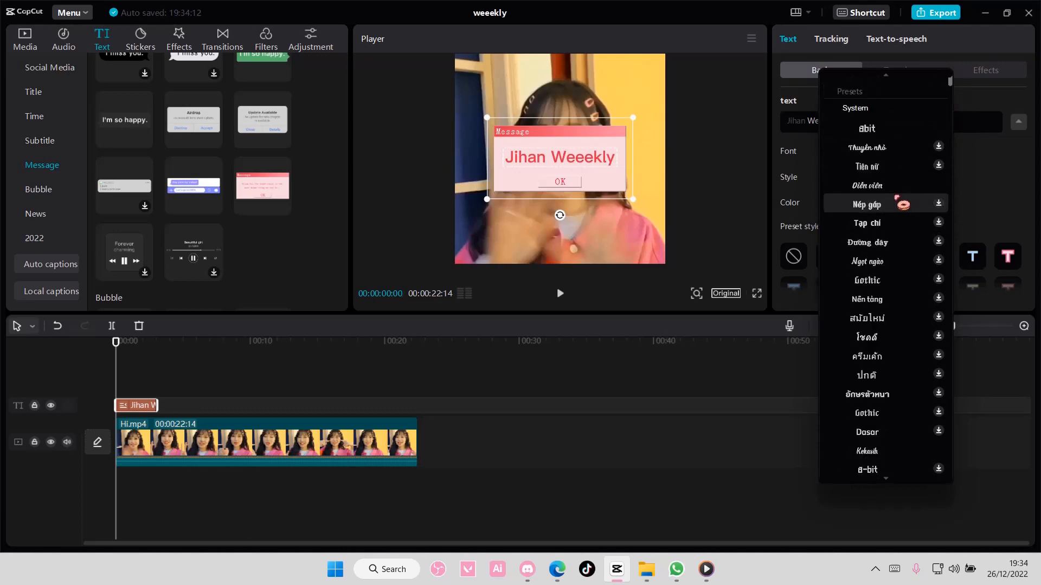
pyautogui.scroll(3)
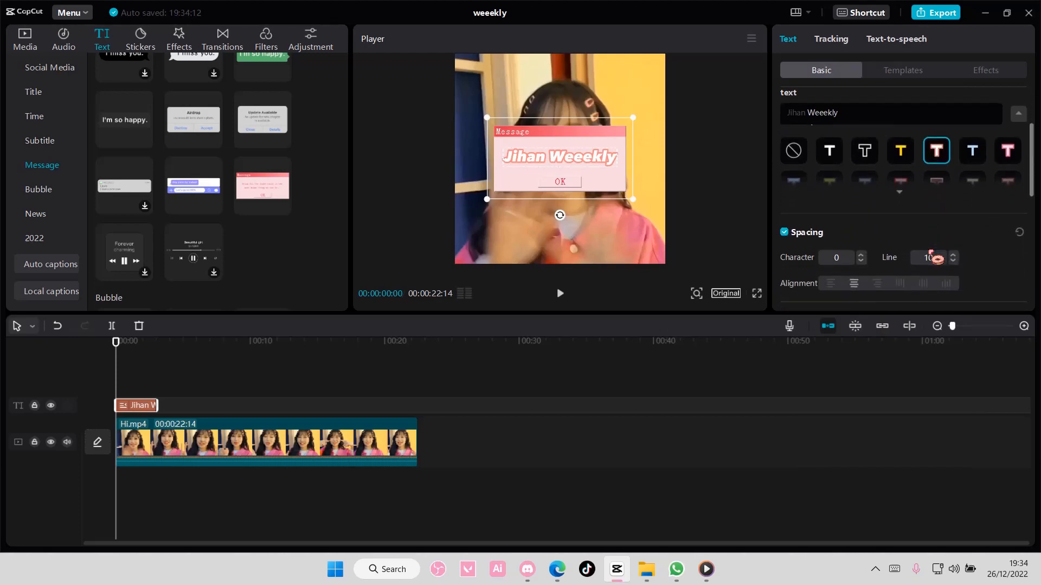
pyautogui.scroll(-3)
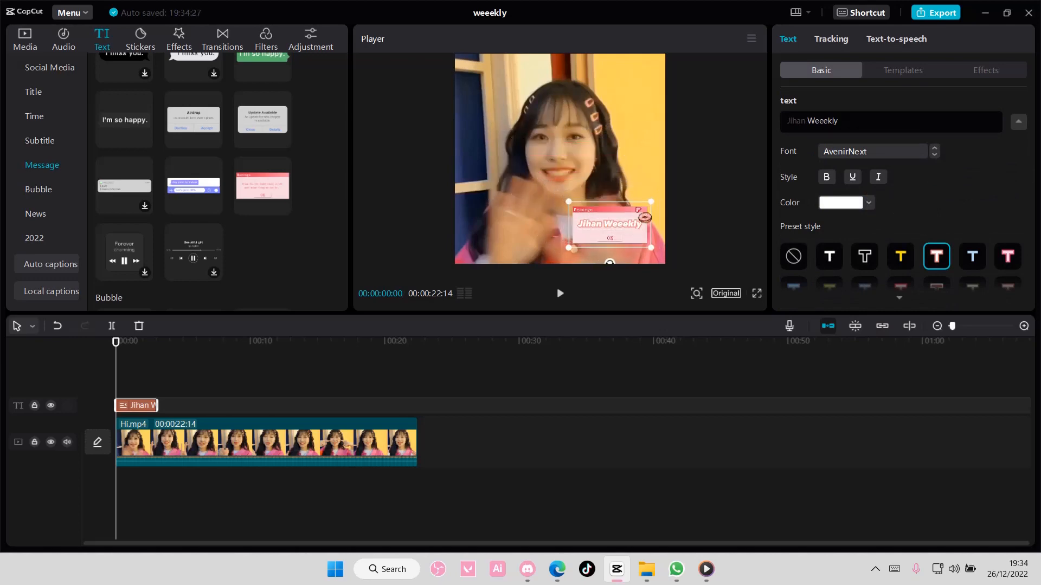
# Leave the text settings and show the stock media Library for B&W clips
pyautogui.click(1018, 121)
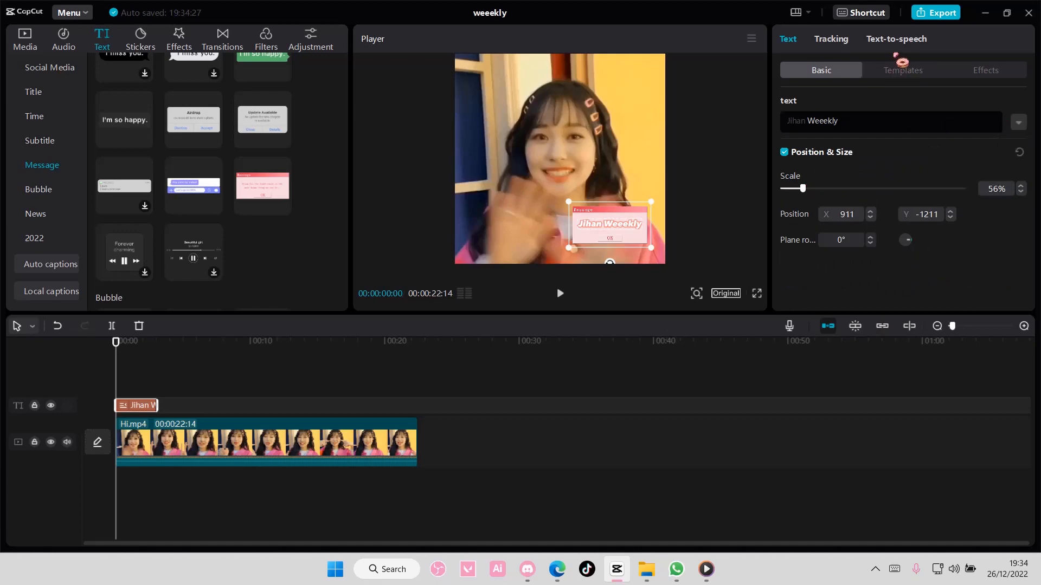
pyautogui.click(985, 70)
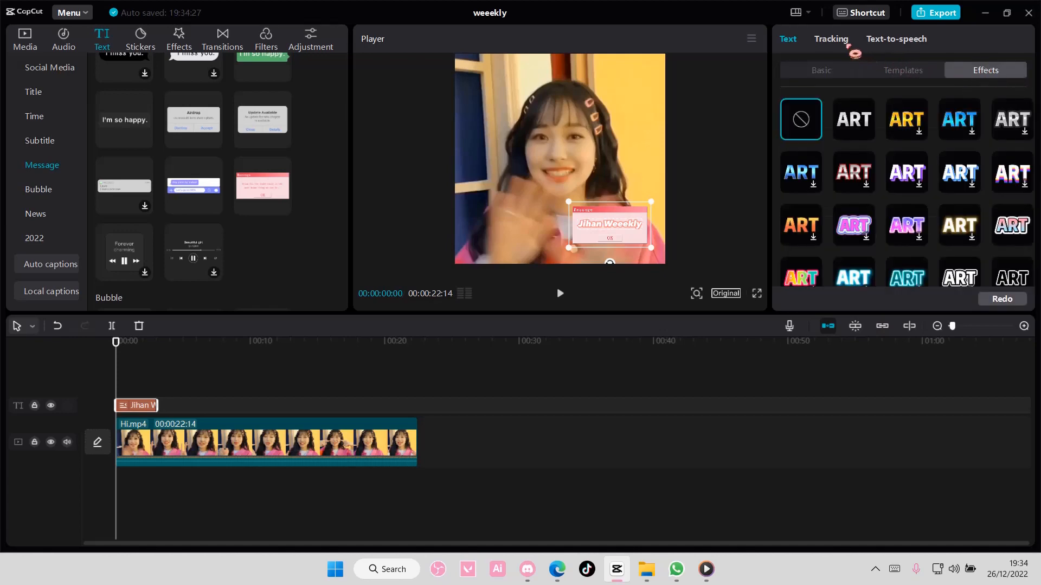
pyautogui.click(903, 69)
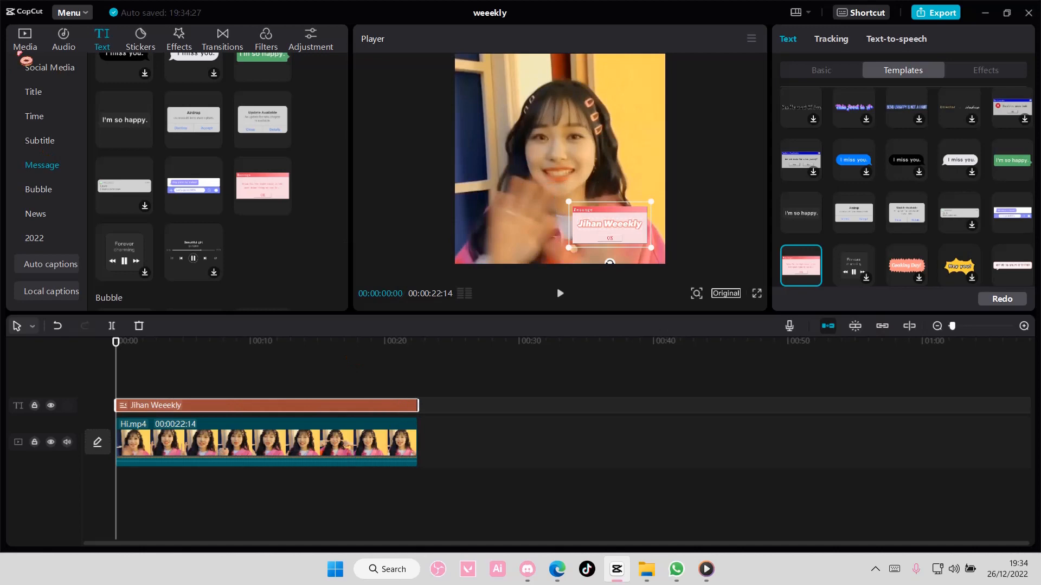
pyautogui.click(25, 39)
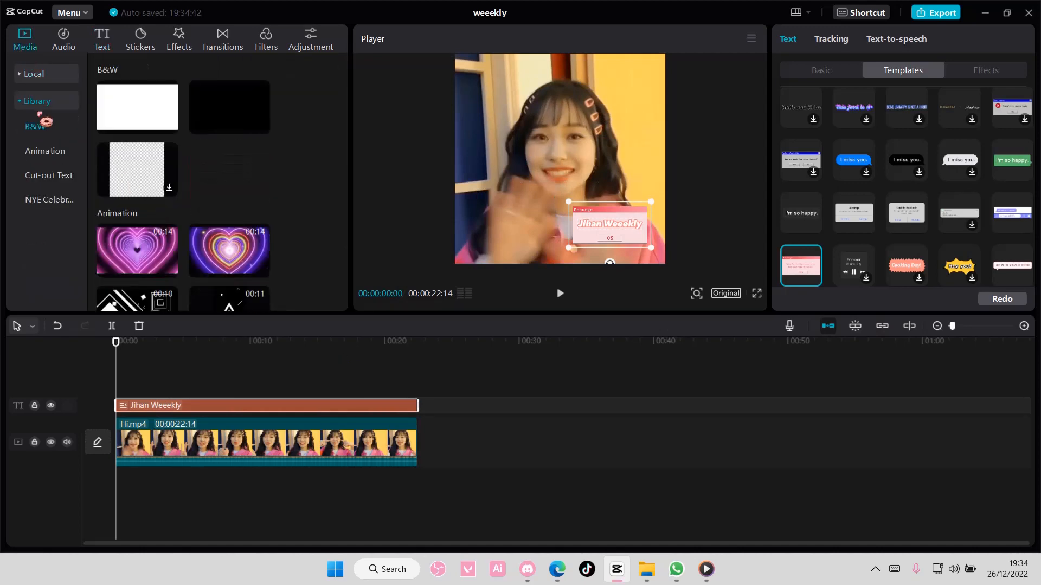
# Add the black solid clip and merge it with the Jihan Weeekly text into one compound clip
pyautogui.click(266, 443)
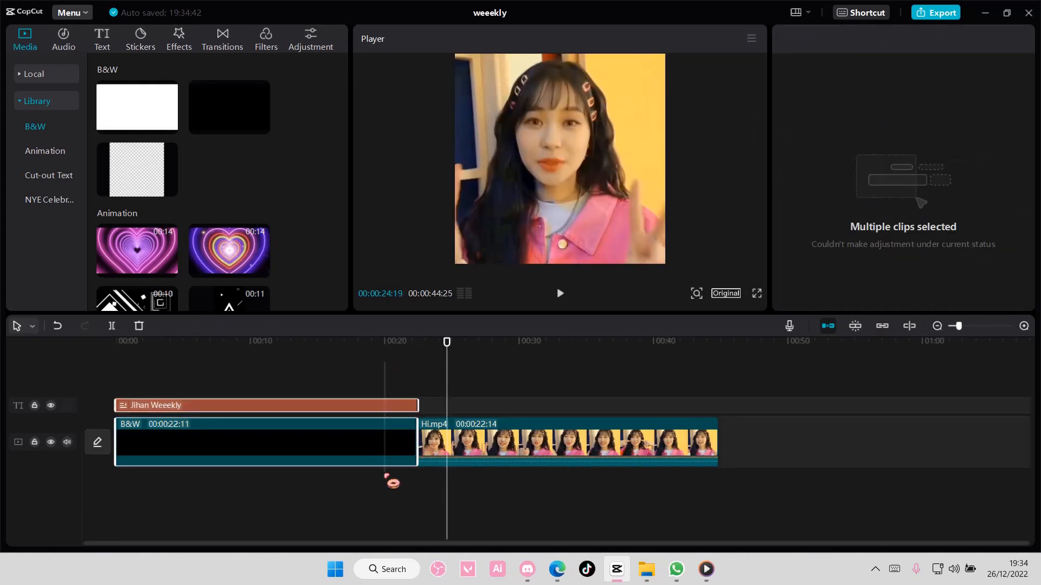
pyautogui.rightClick(265, 442)
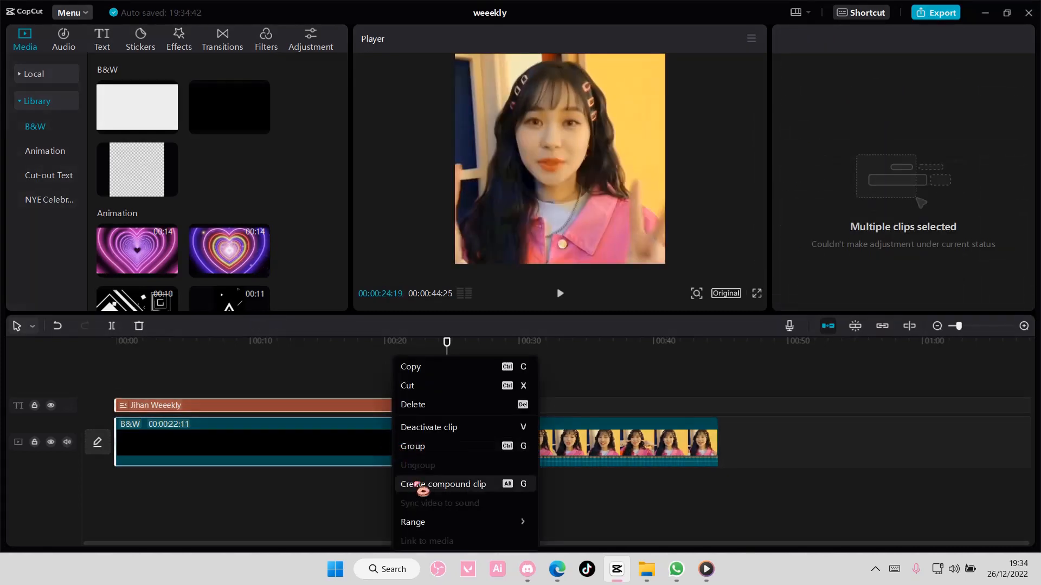
pyautogui.click(443, 484)
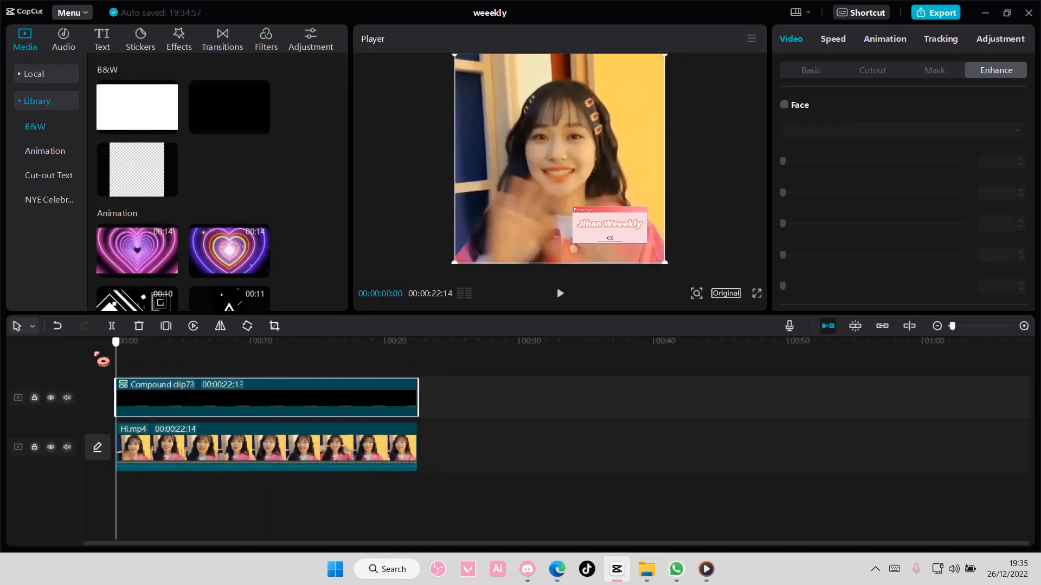
# Mute the Hi.mp4 track's sound with the Combo animation list shown for the compound clip
pyautogui.click(883, 39)
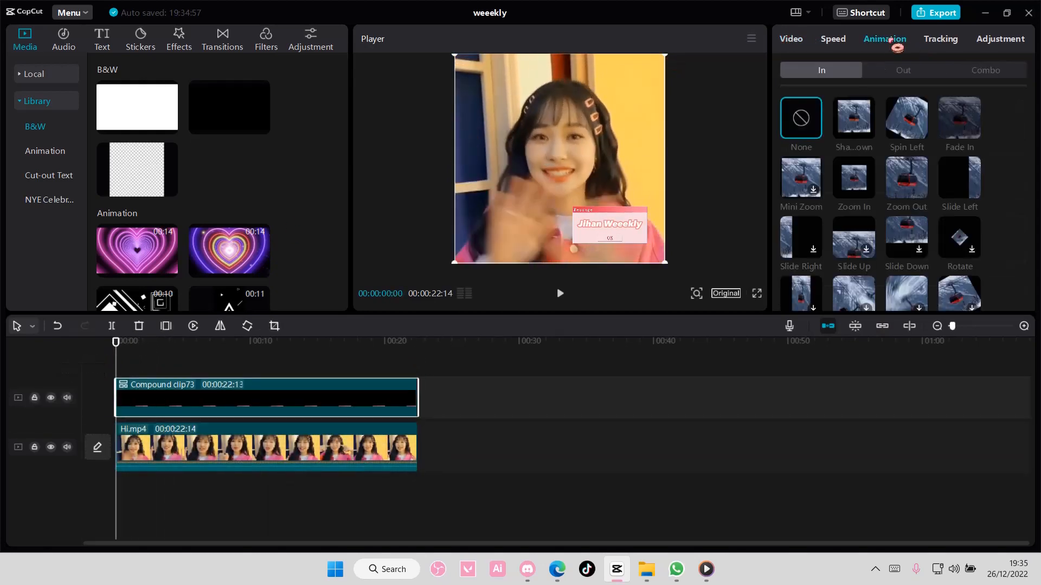
pyautogui.click(985, 69)
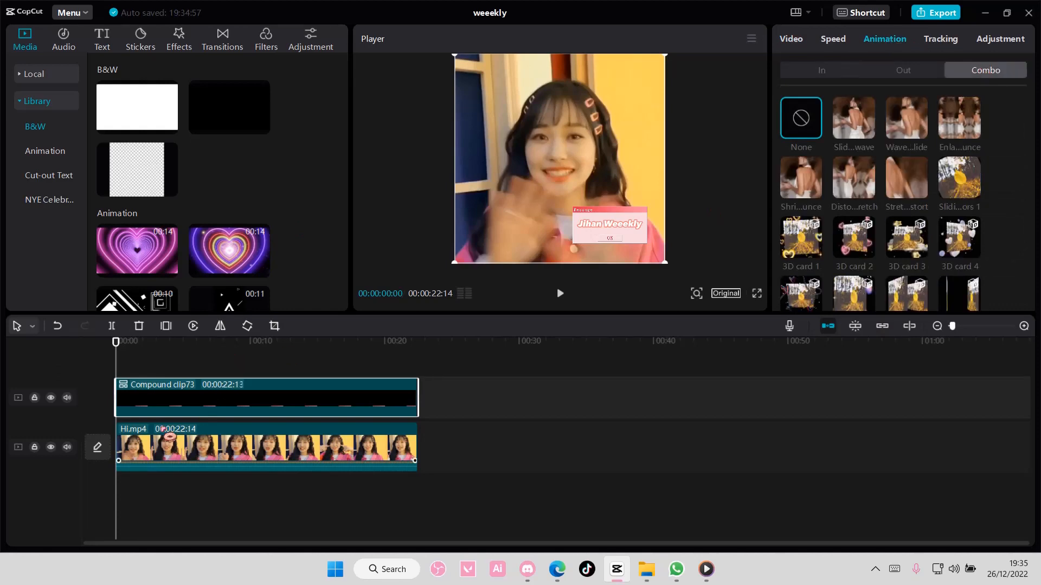
pyautogui.click(66, 447)
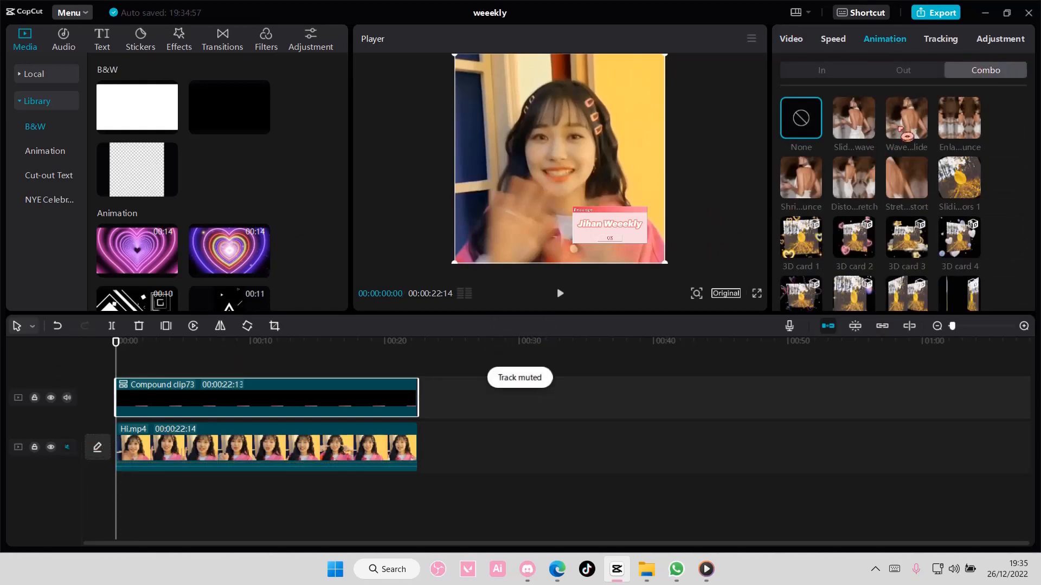
# Try several combo animations including 3D card 2, settling on the wave-slide at 1.5 seconds
pyautogui.click(905, 118)
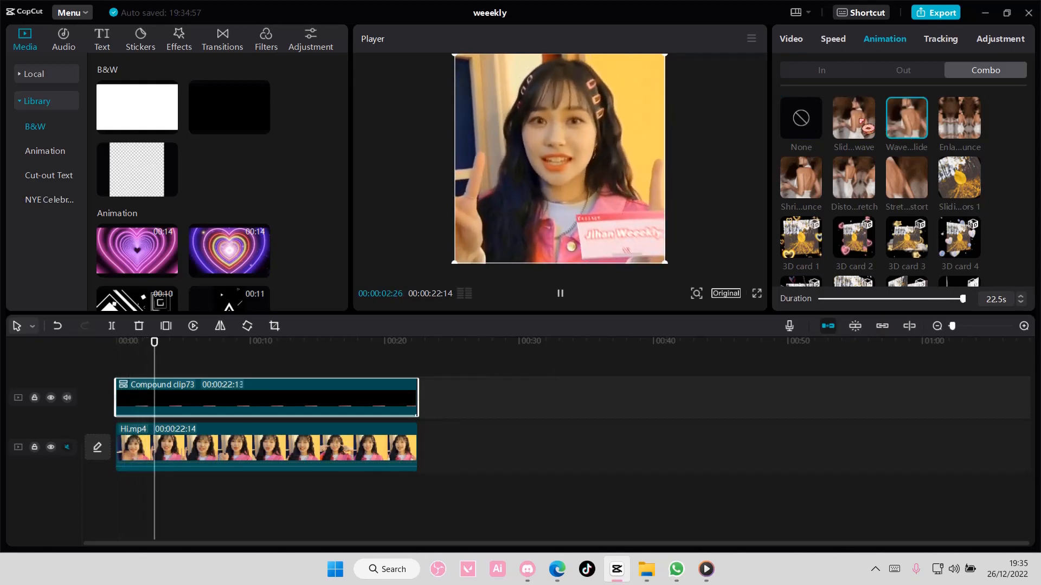
pyautogui.click(853, 118)
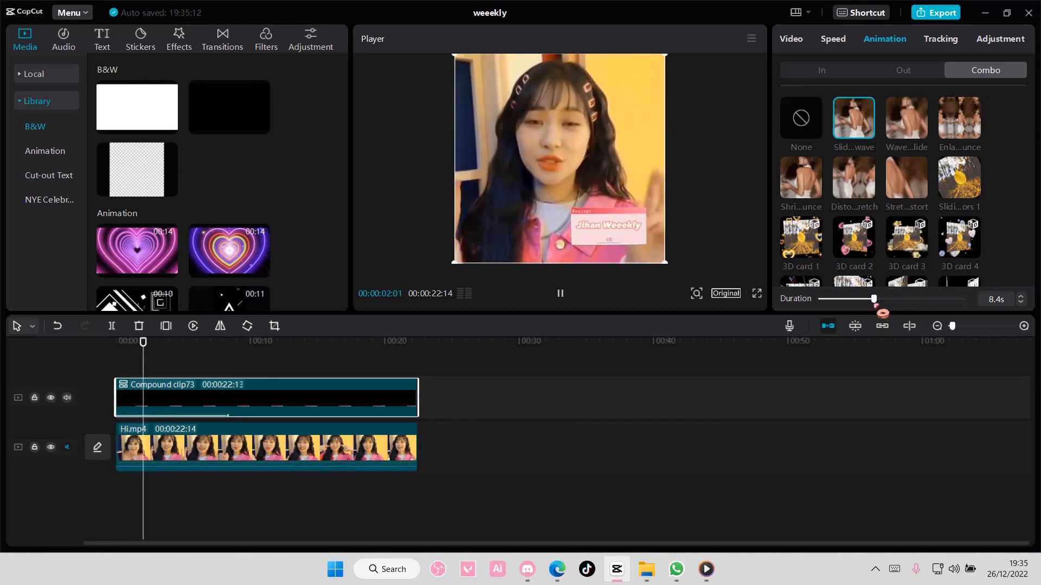
pyautogui.click(852, 238)
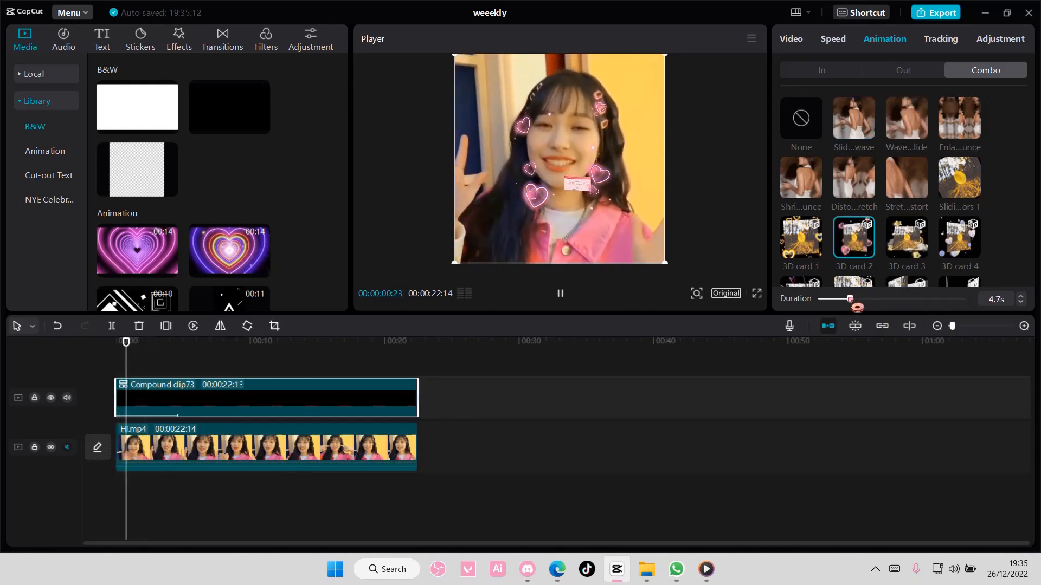
pyautogui.click(904, 119)
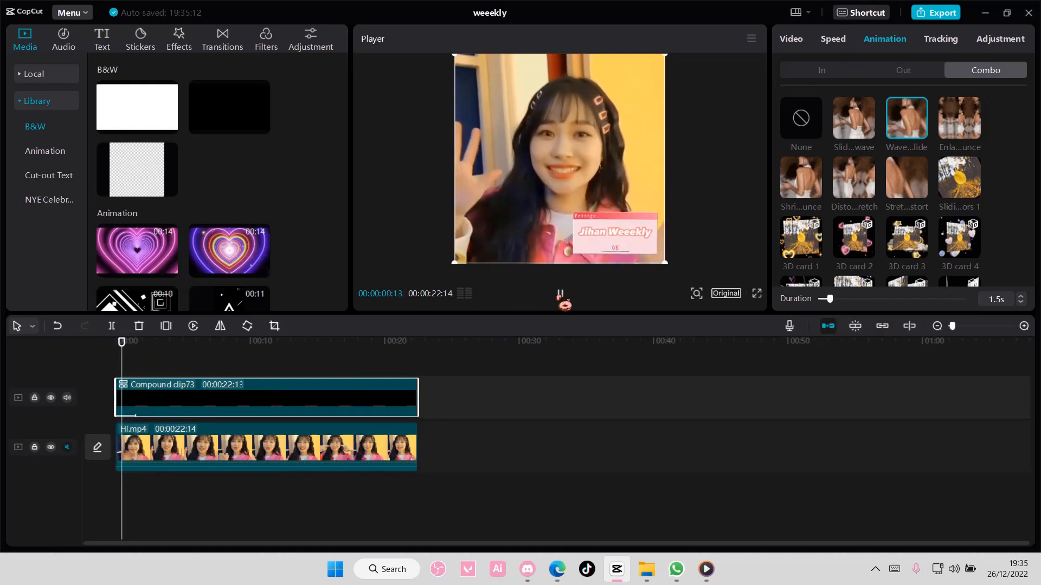
# Switch the compound clip's combo animation to Train 2
pyautogui.scroll(-3)
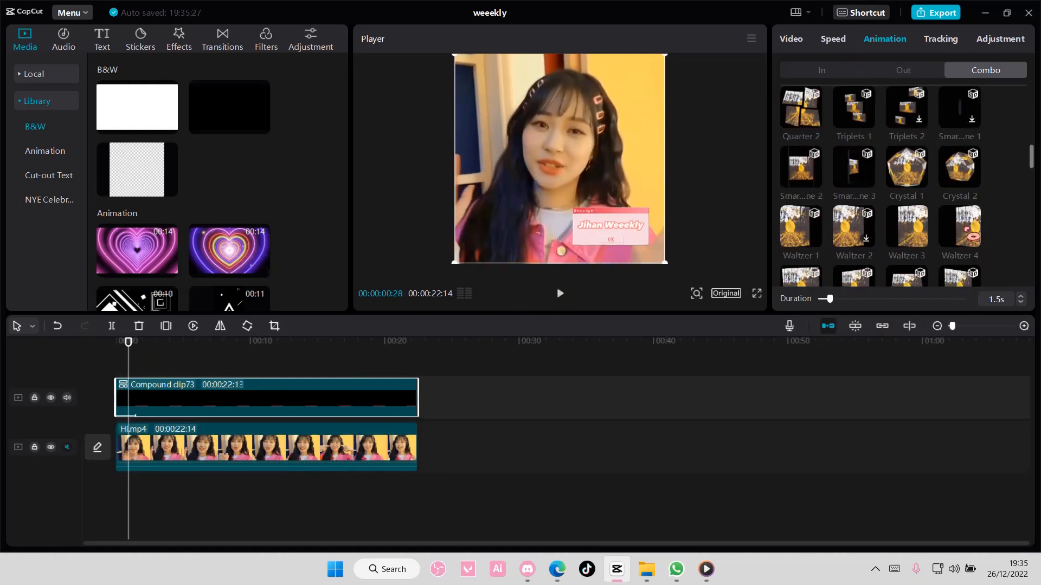
pyautogui.scroll(-3)
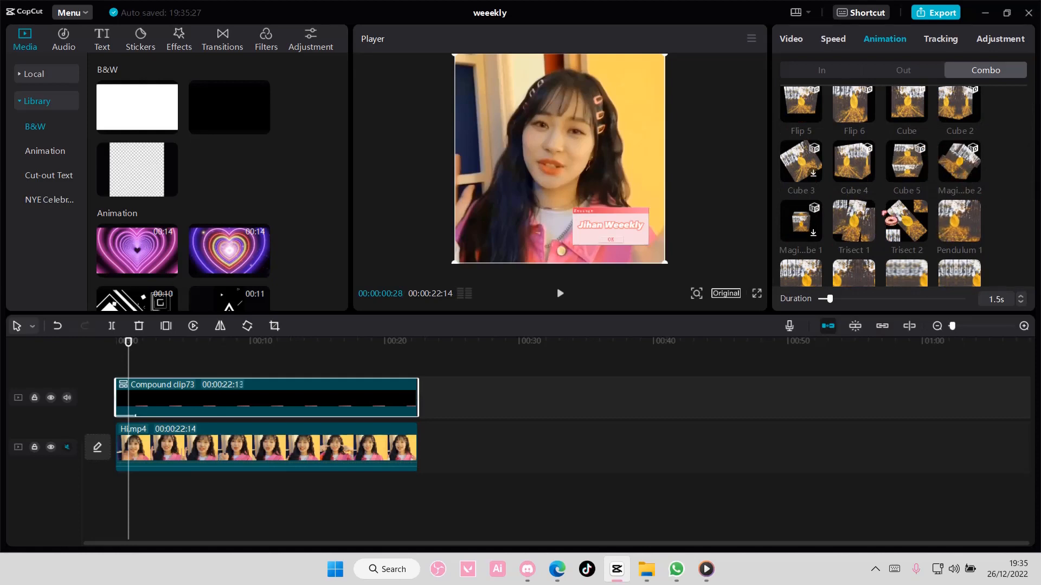
pyautogui.click(560, 294)
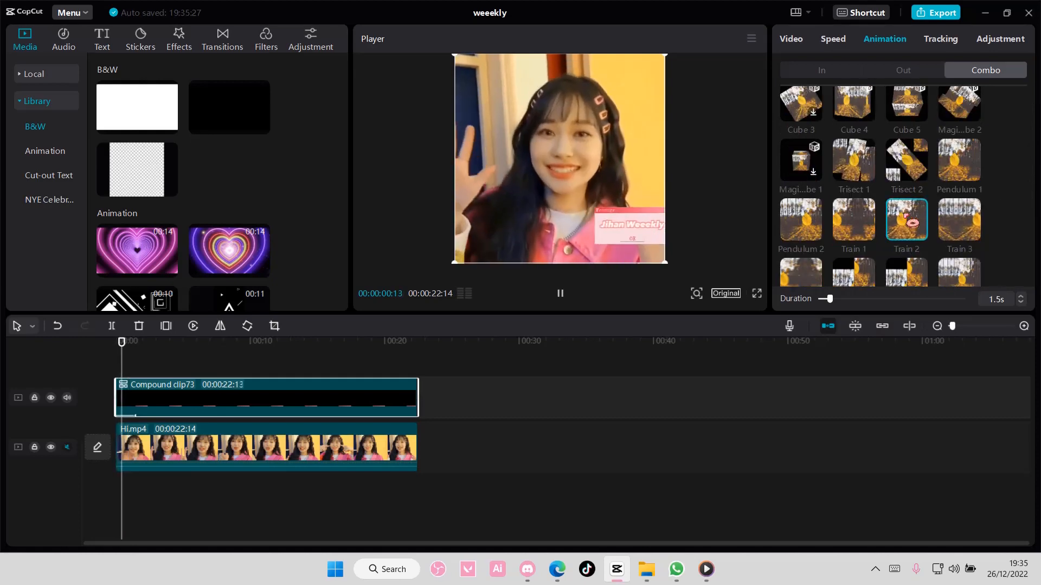
# Play the preview from the start to check how the Train 2 text card moves in
pyautogui.click(560, 294)
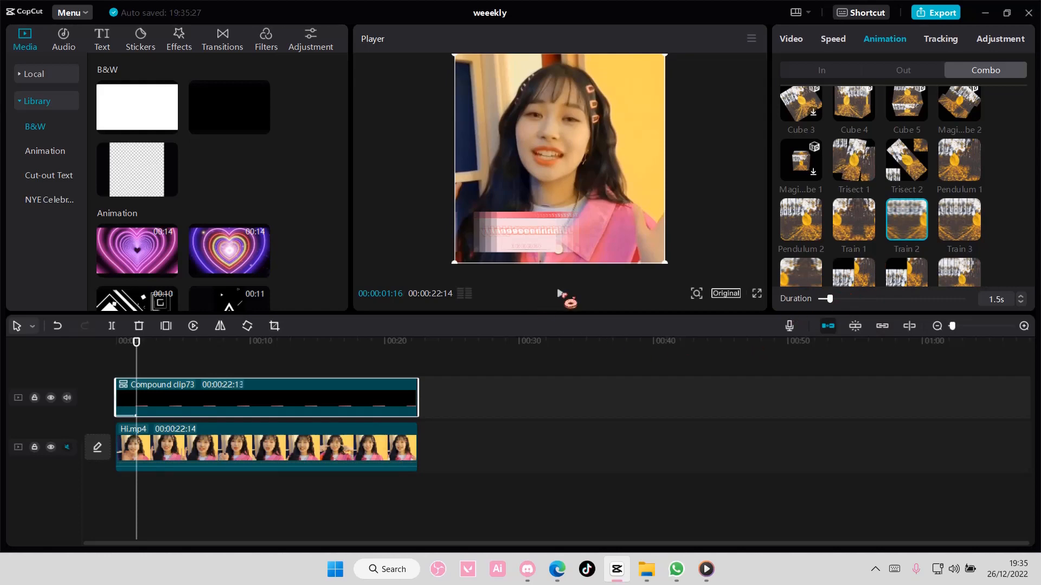
pyautogui.click(558, 294)
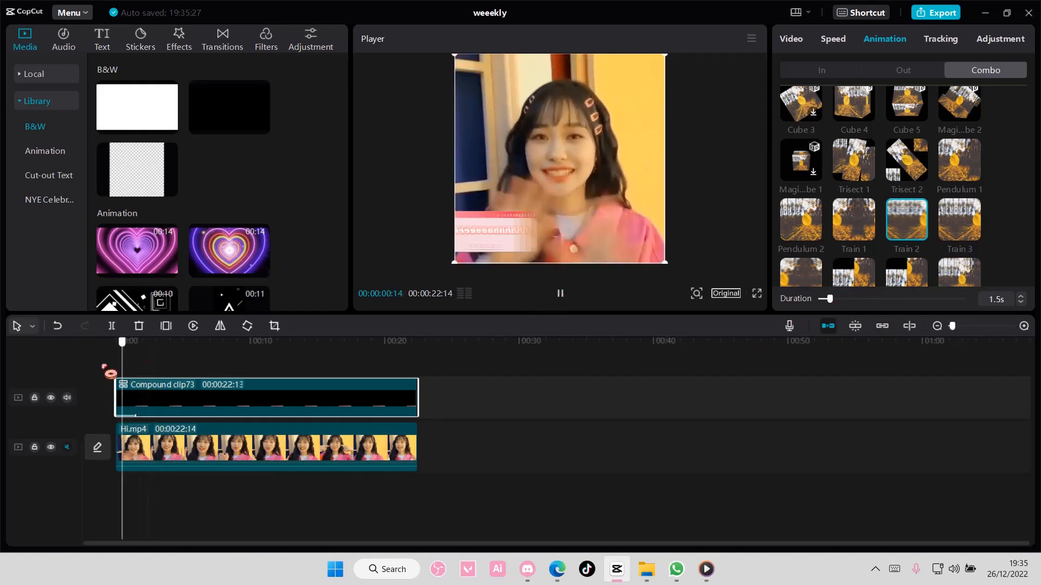
pyautogui.click(559, 294)
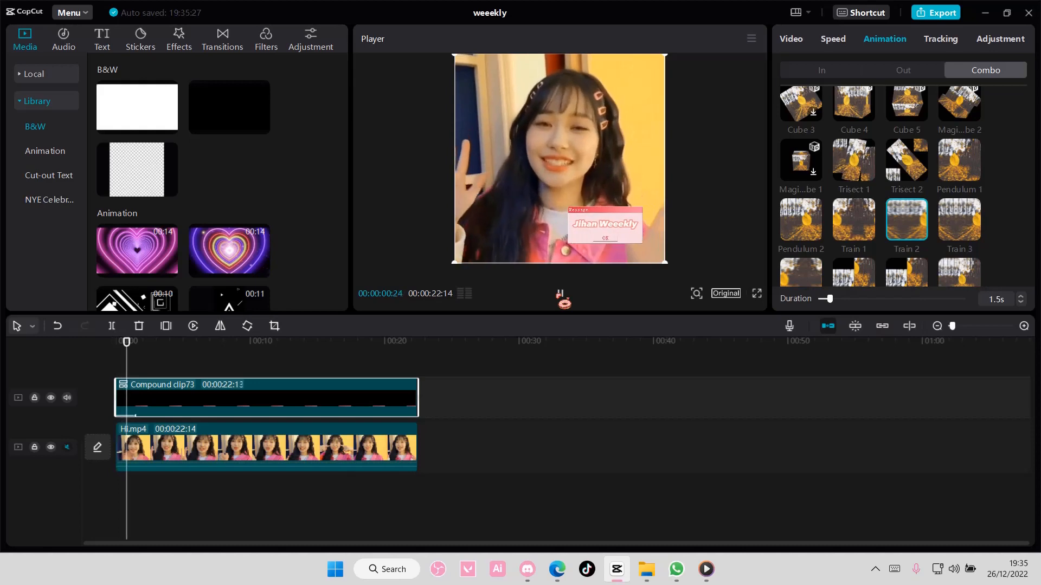